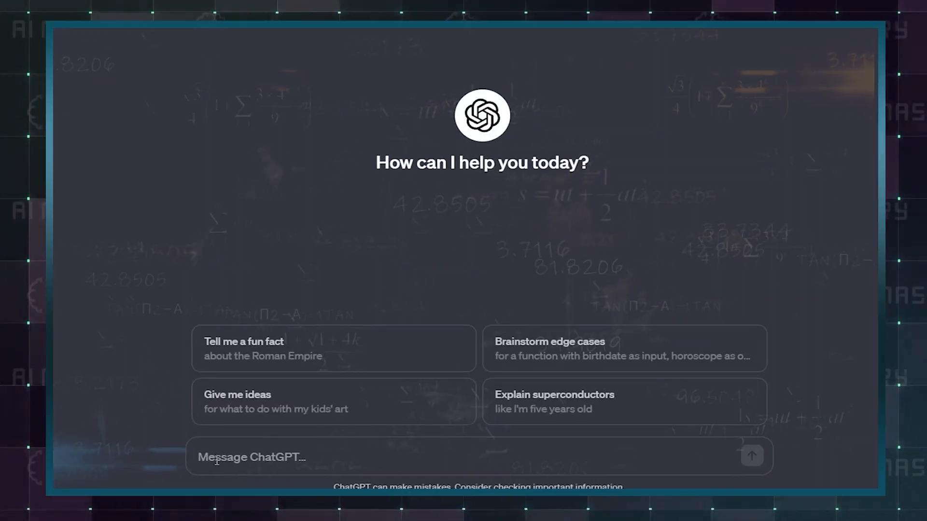
type("show me how the ai life cycle  look")
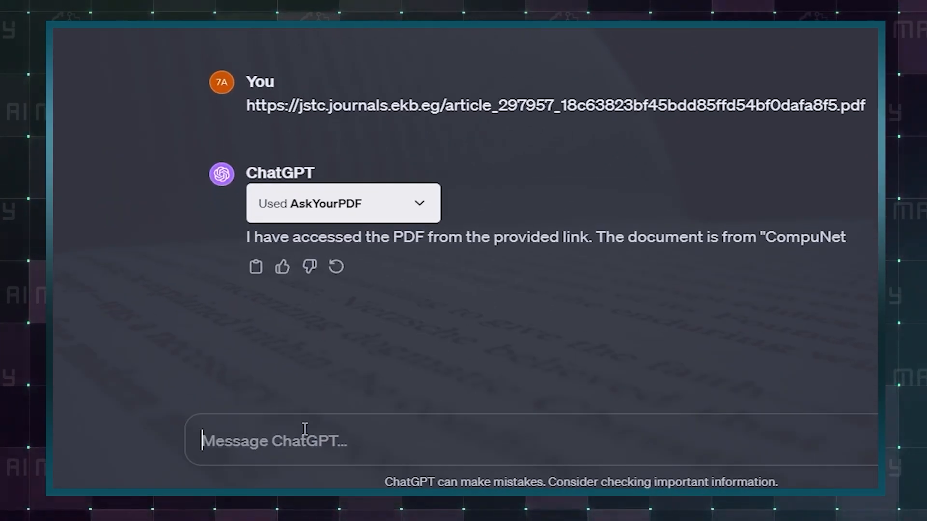
type("Give me the keywords of this topic")
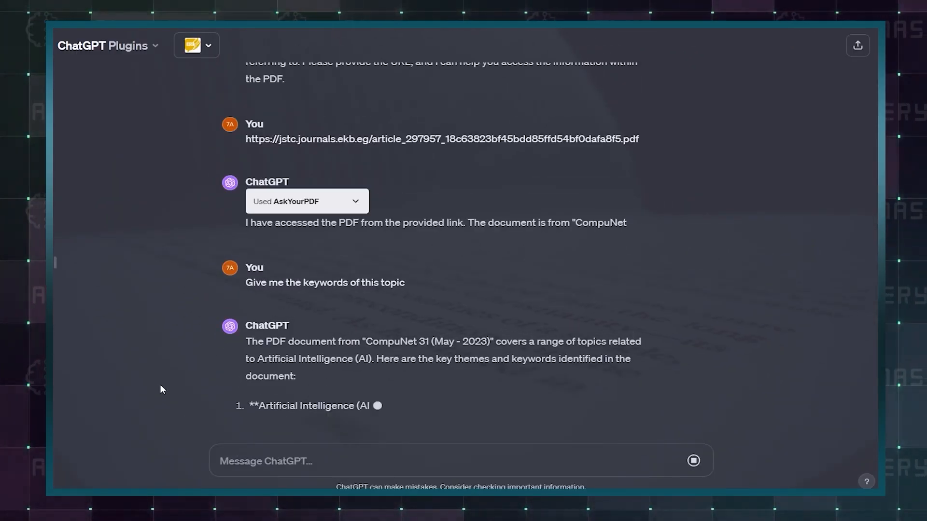